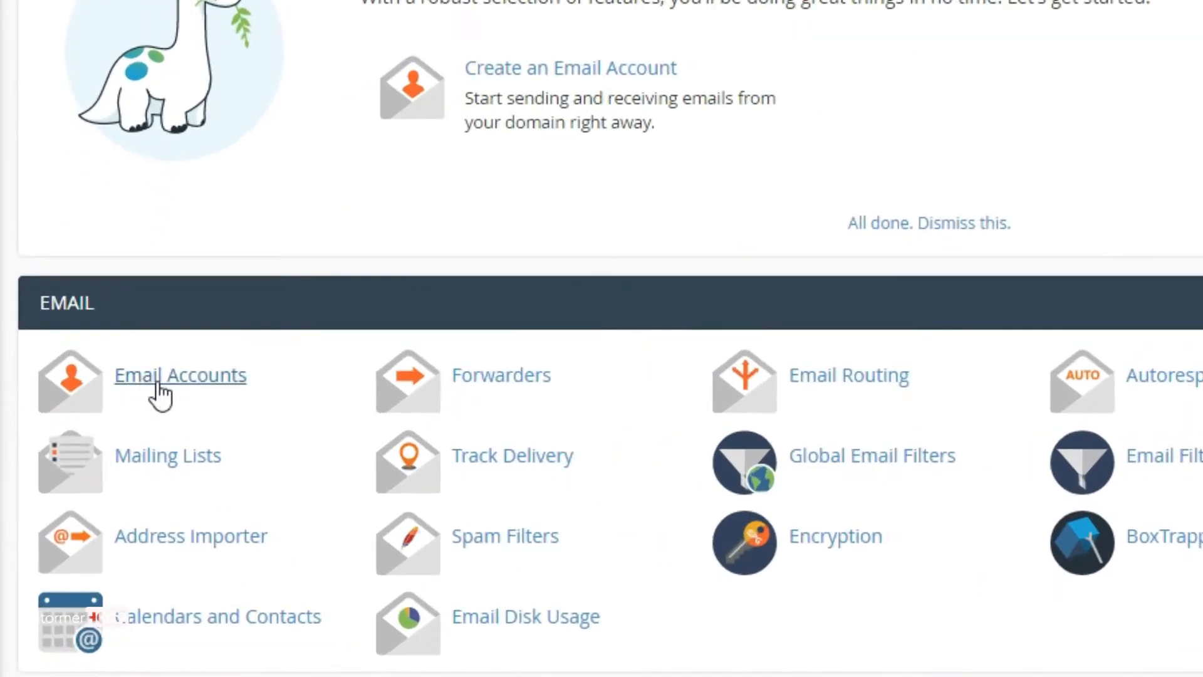
- Open Email Accounts from the Email section and start a new account with + Create
scroll("up", 3)
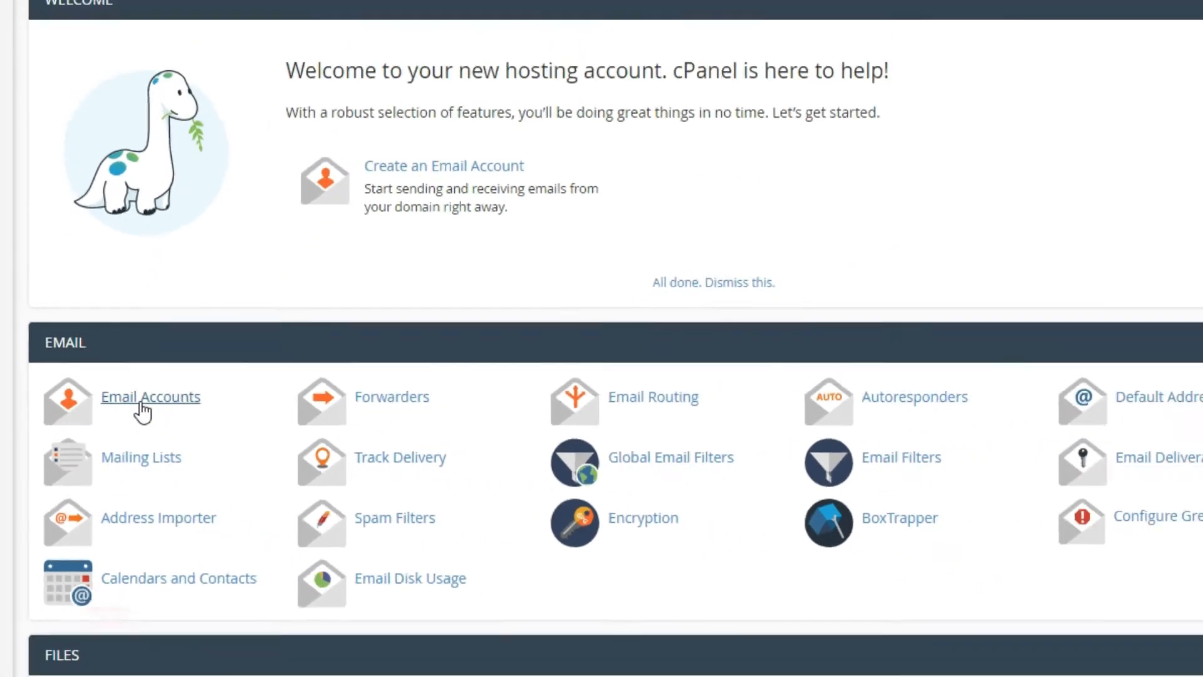
left_click(150, 396)
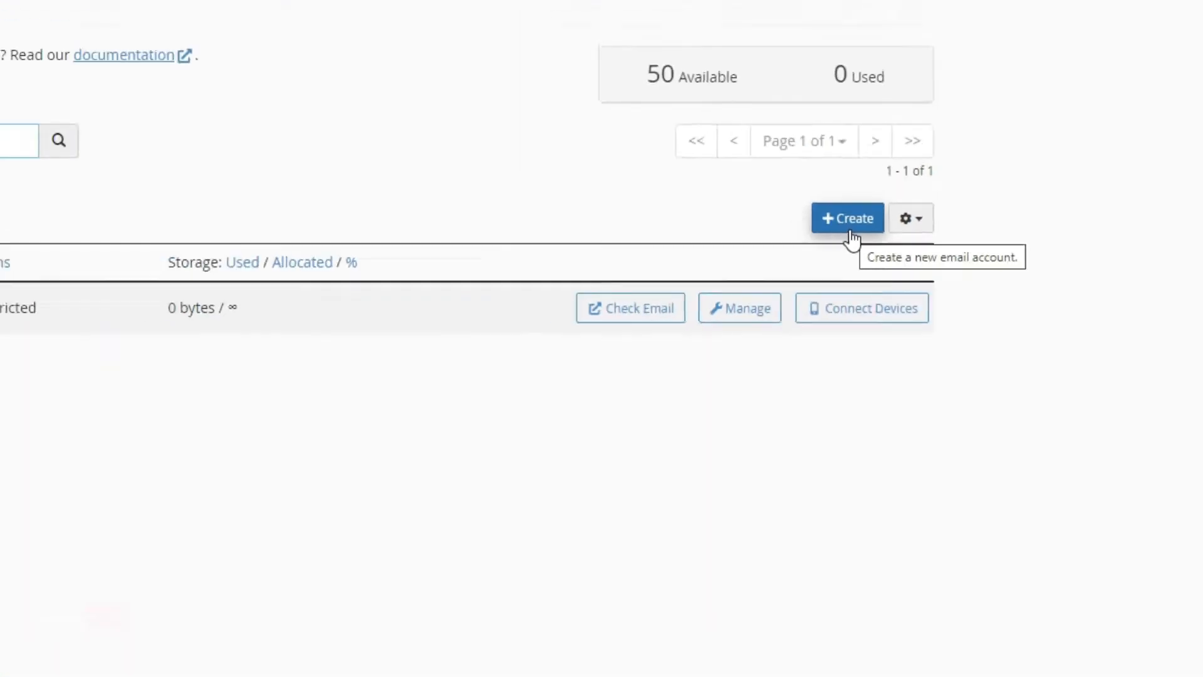
left_click(847, 218)
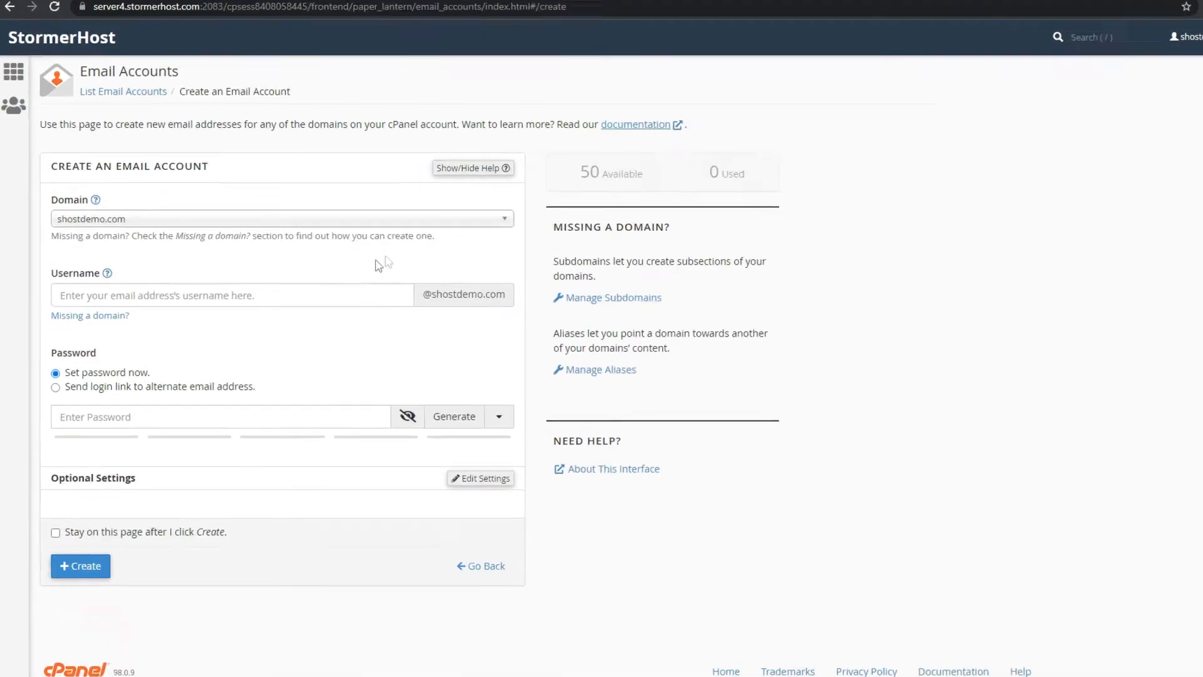
- Create the email account with username 'info' and a strong password
left_click(276, 218)
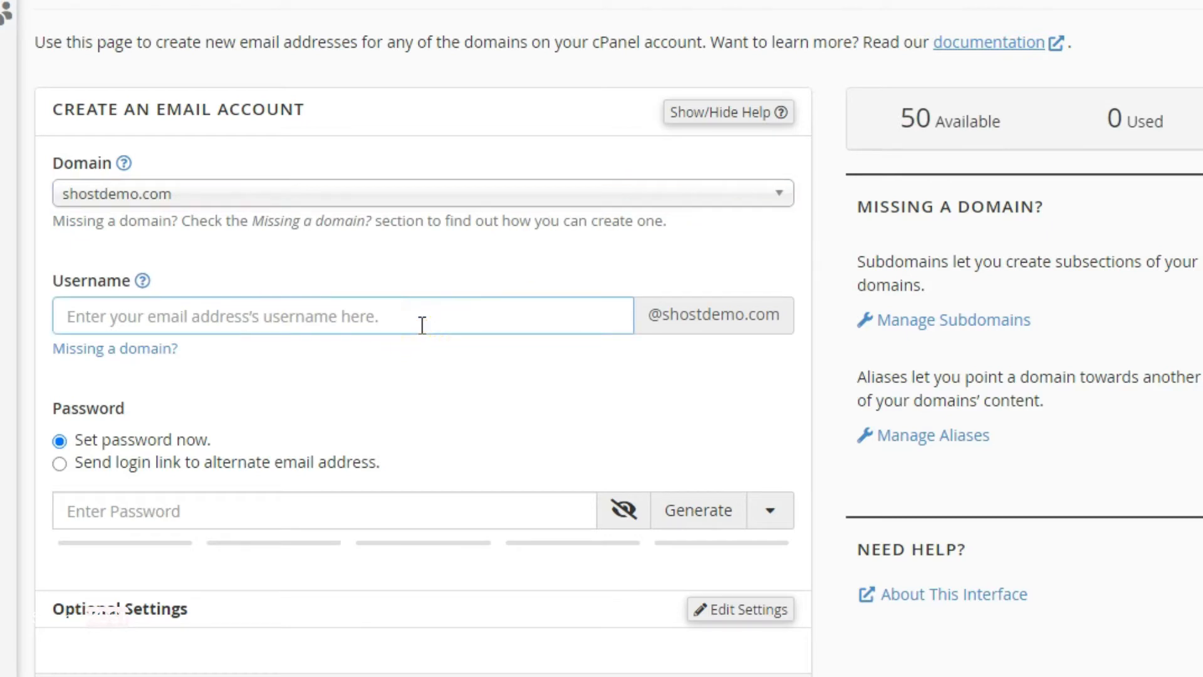
type("info")
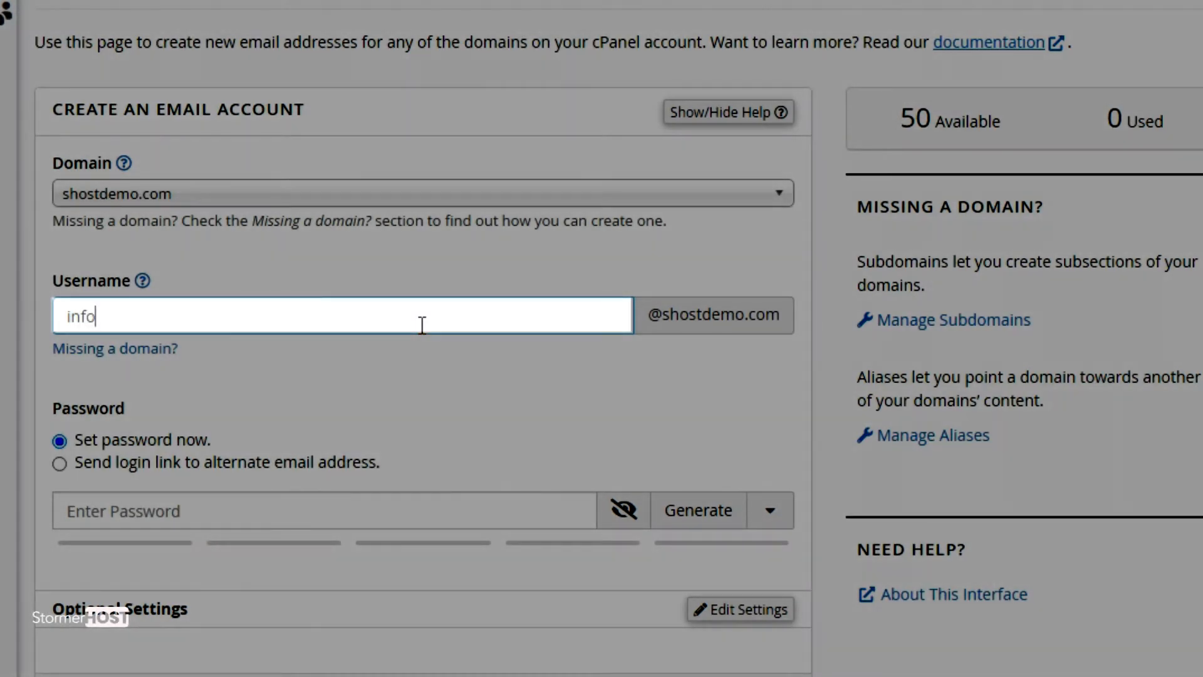
mouse_move(475, 407)
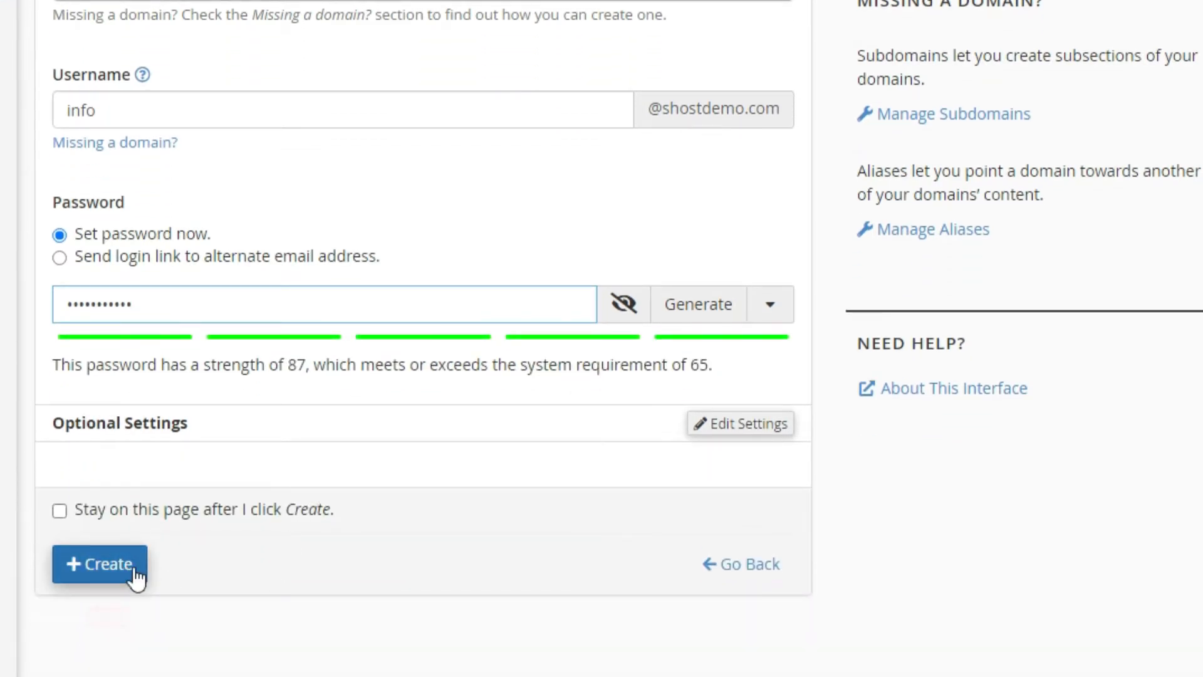
left_click(99, 564)
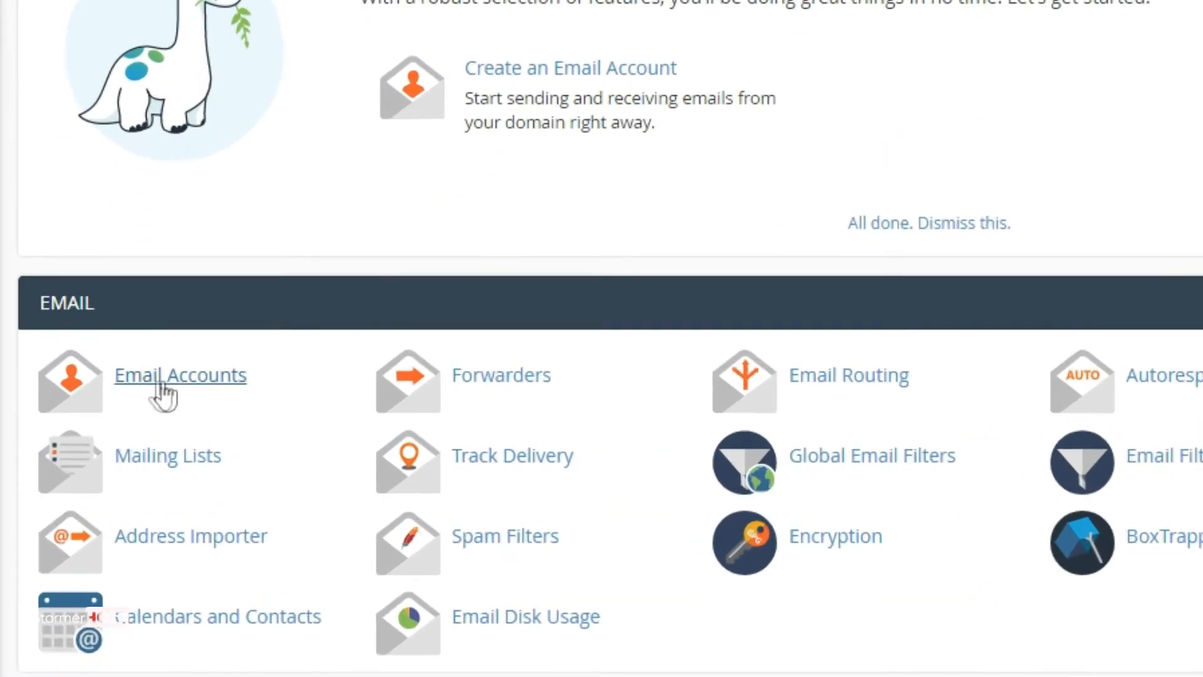
- Scroll up to show the cPanel home welcome panel and Email tools
scroll("up", 3)
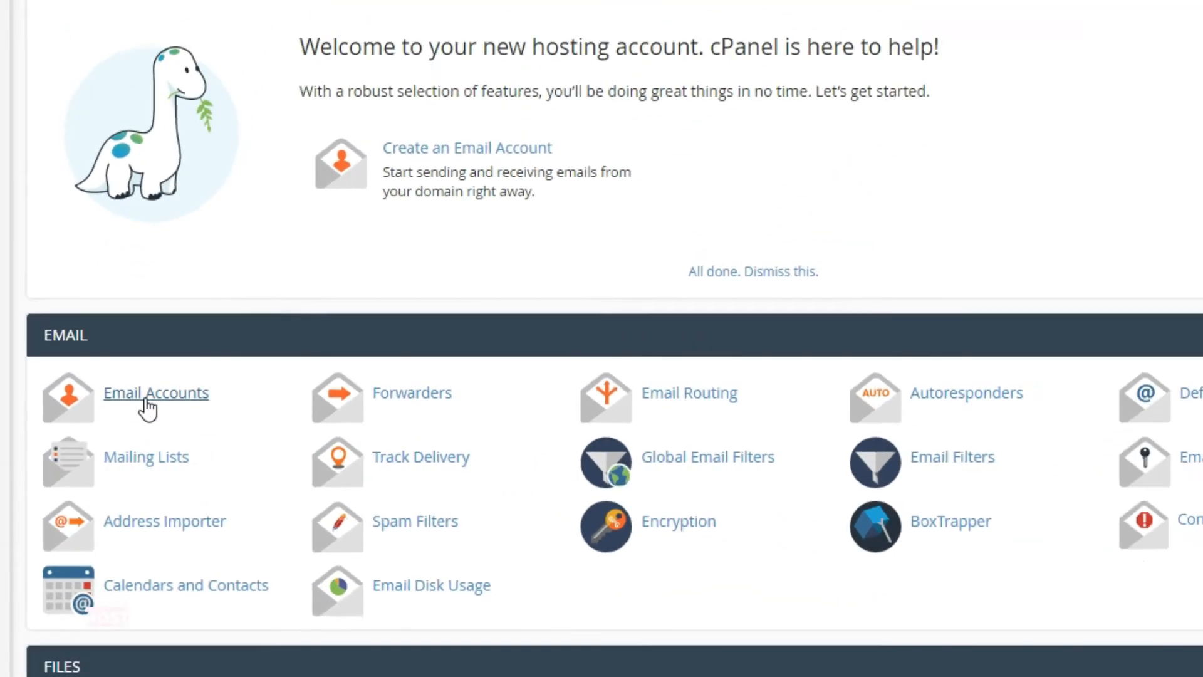
left_click(156, 393)
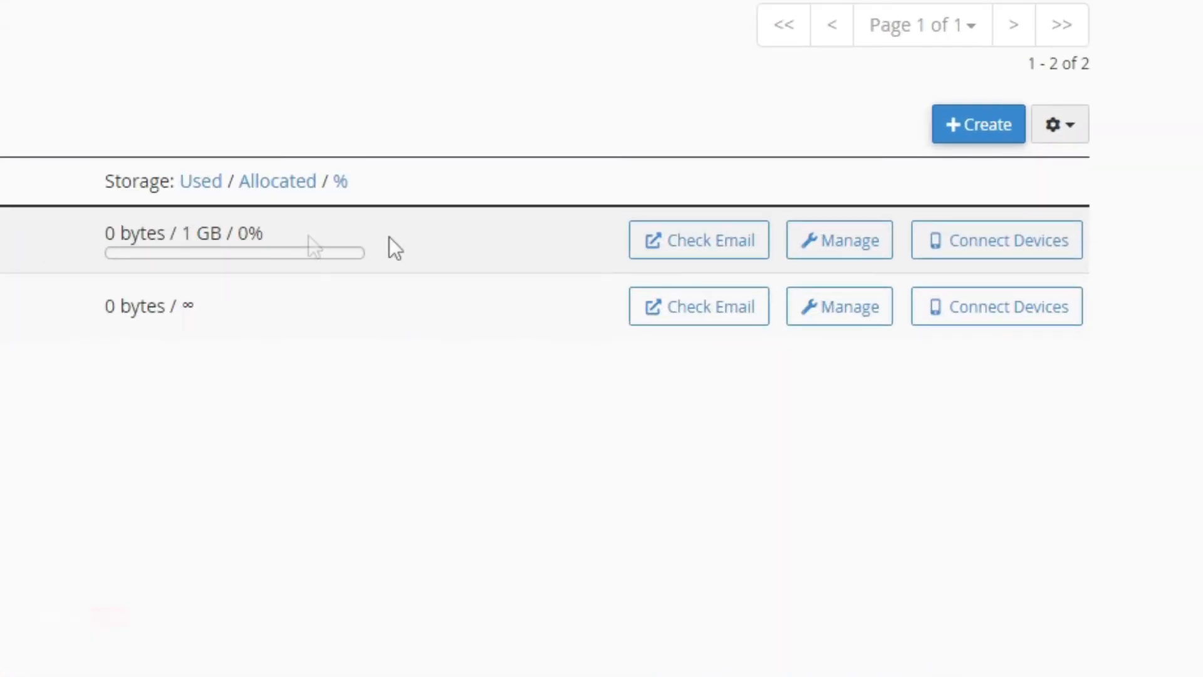
mouse_move(697, 239)
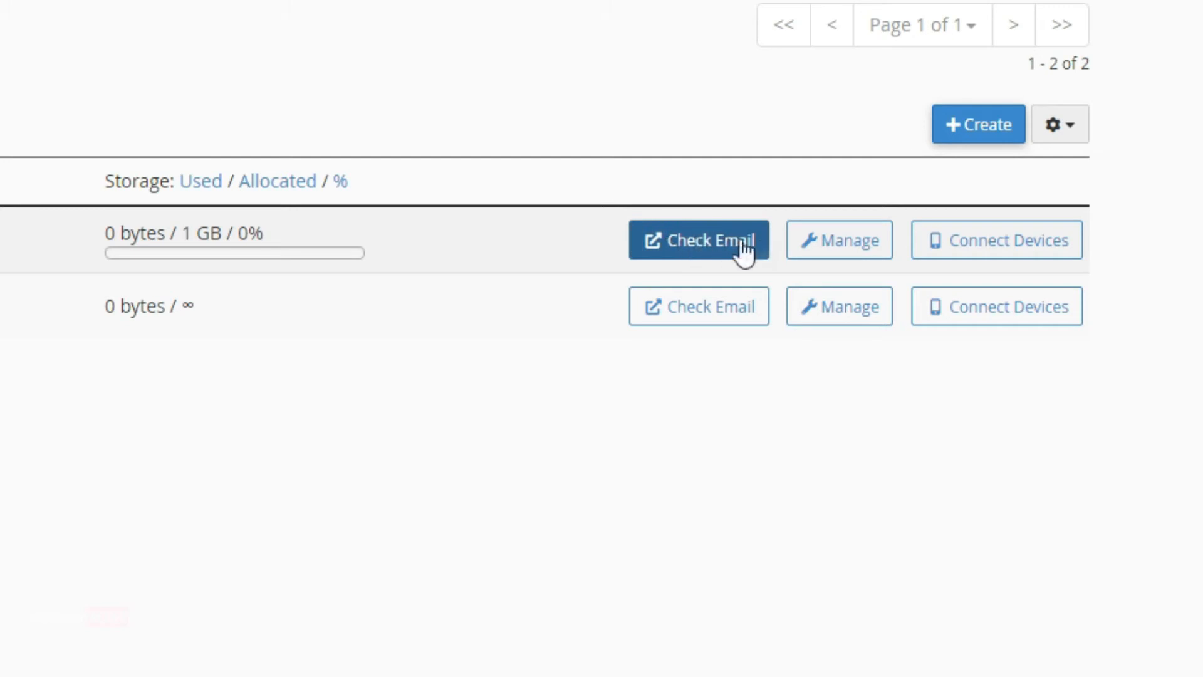
mouse_move(709, 257)
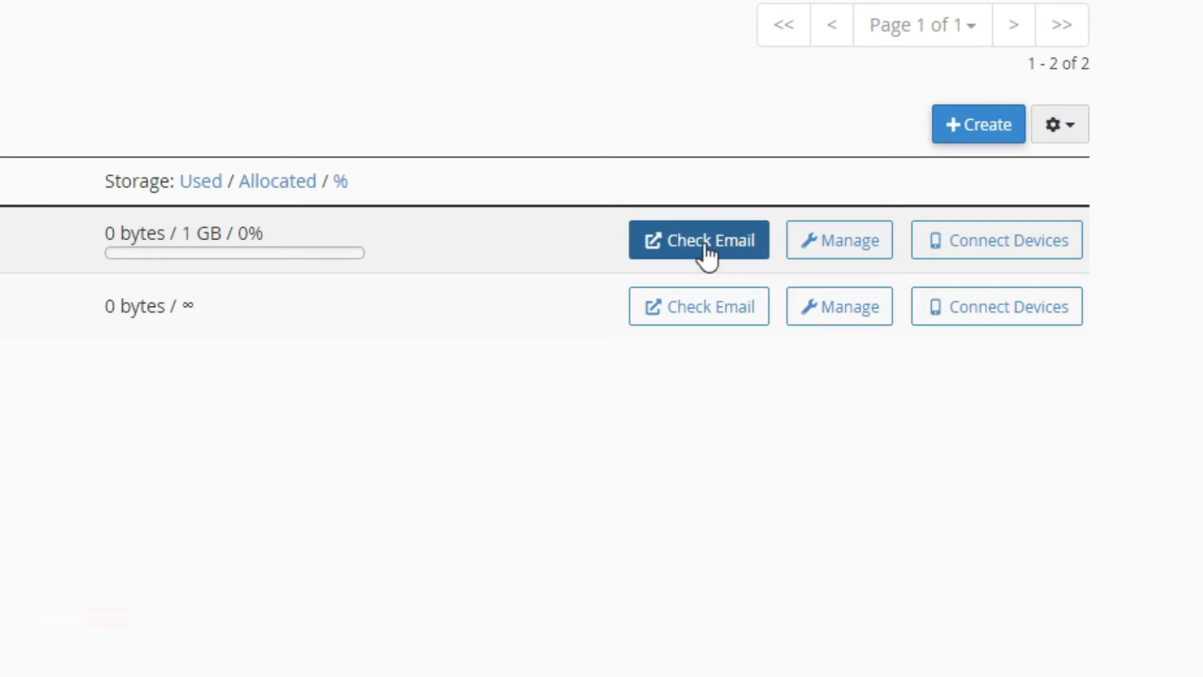
left_click(698, 239)
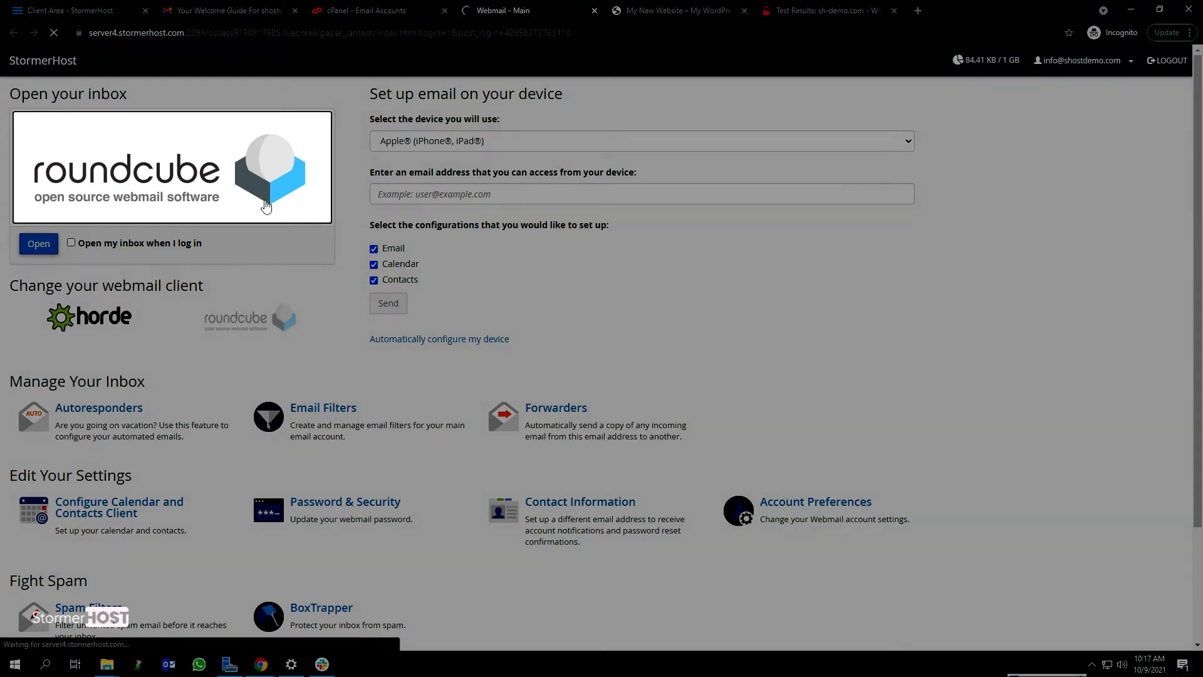
left_click(37, 243)
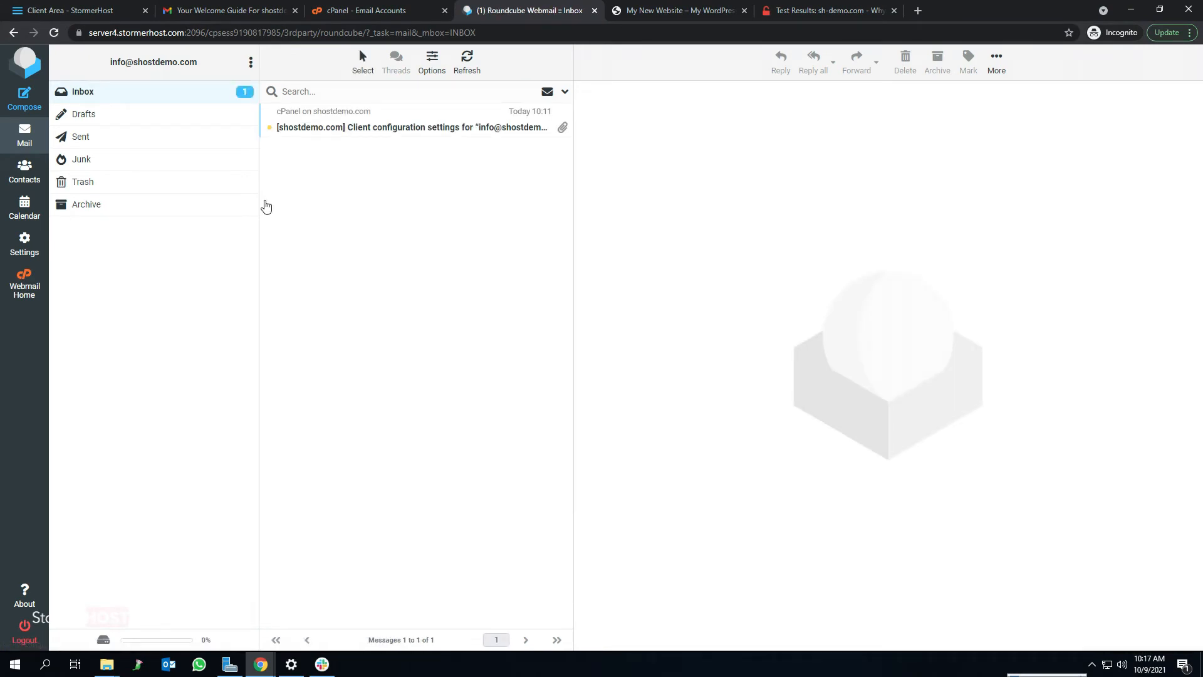
mouse_move(393, 119)
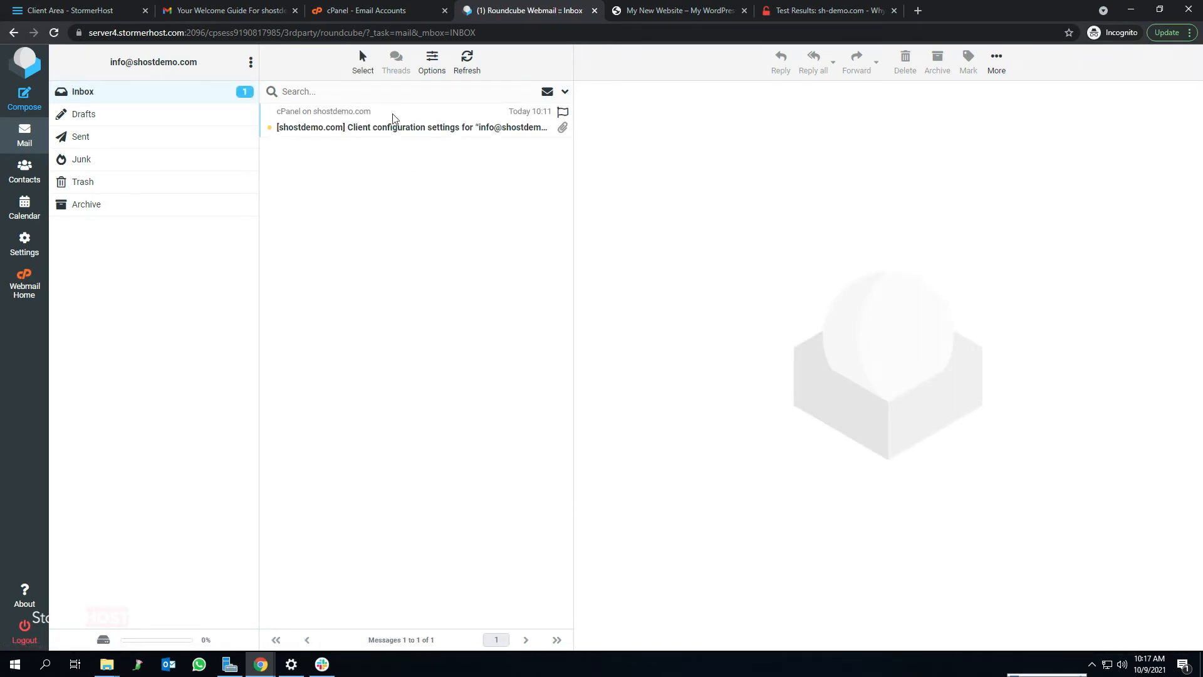
mouse_move(377, 187)
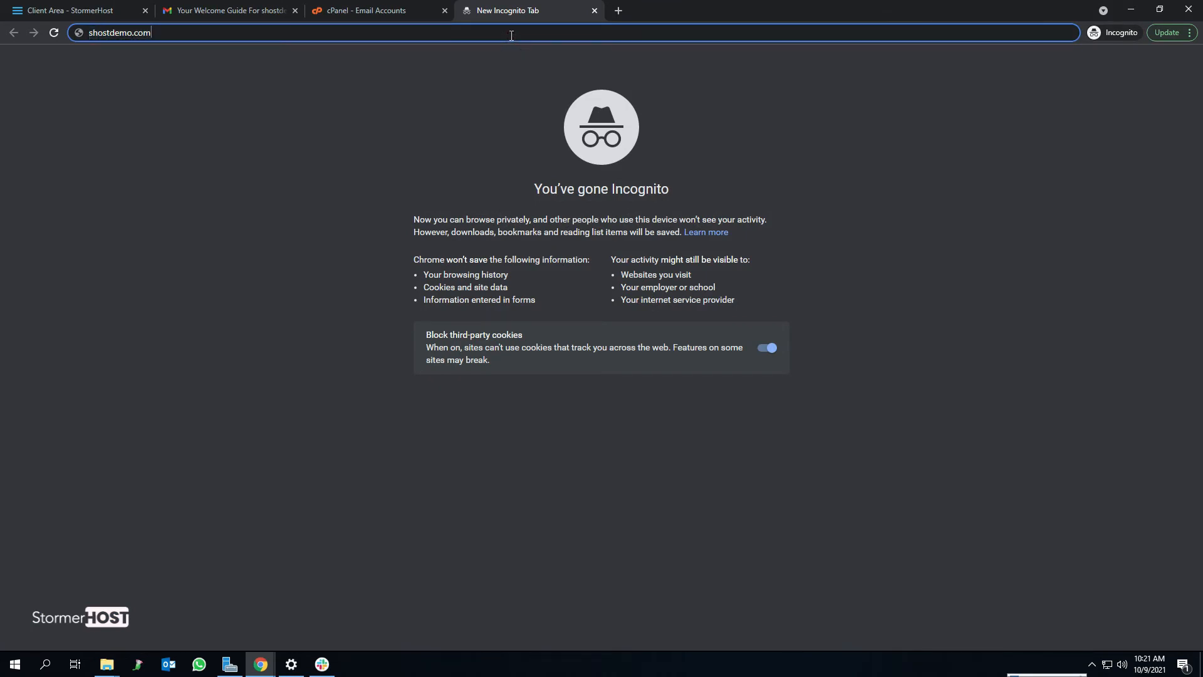
- Load shostdemo.com/webmail in a new incognito tab
type("/")
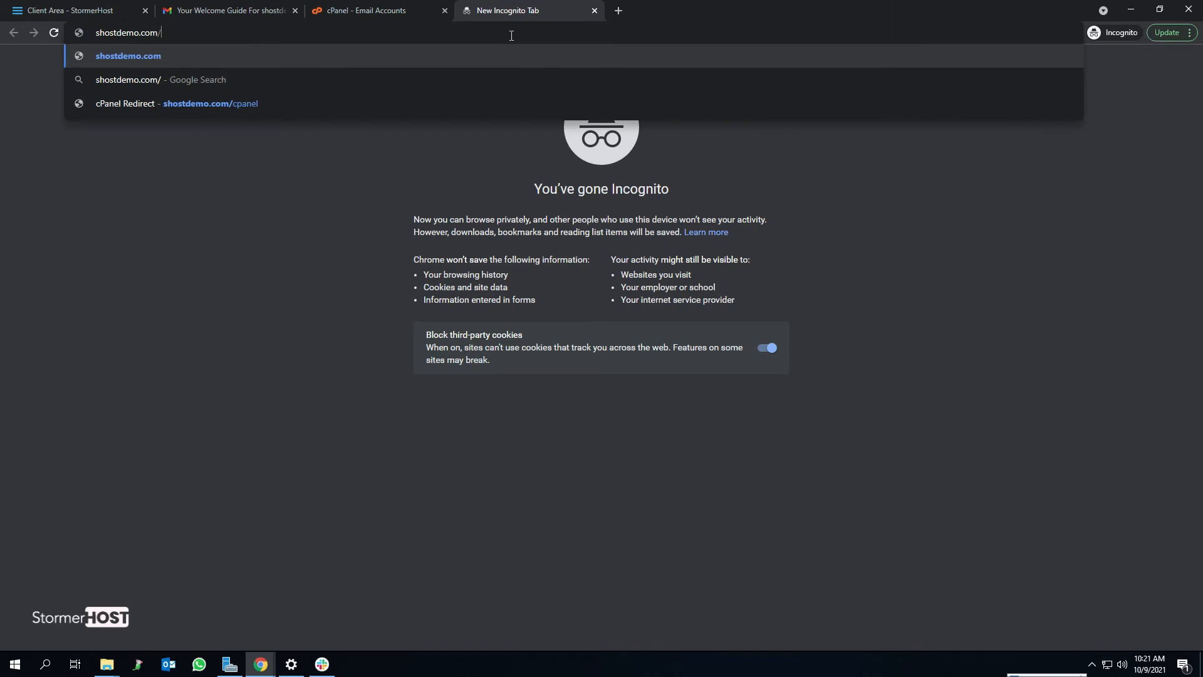
type("webm")
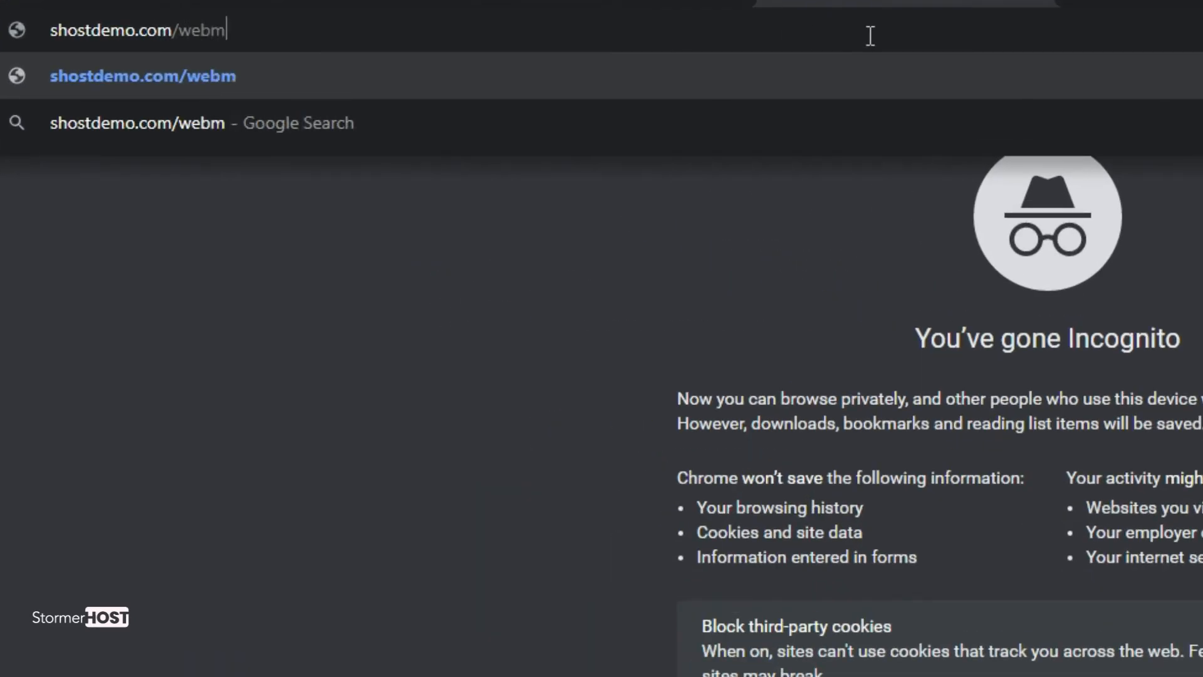
type("ail")
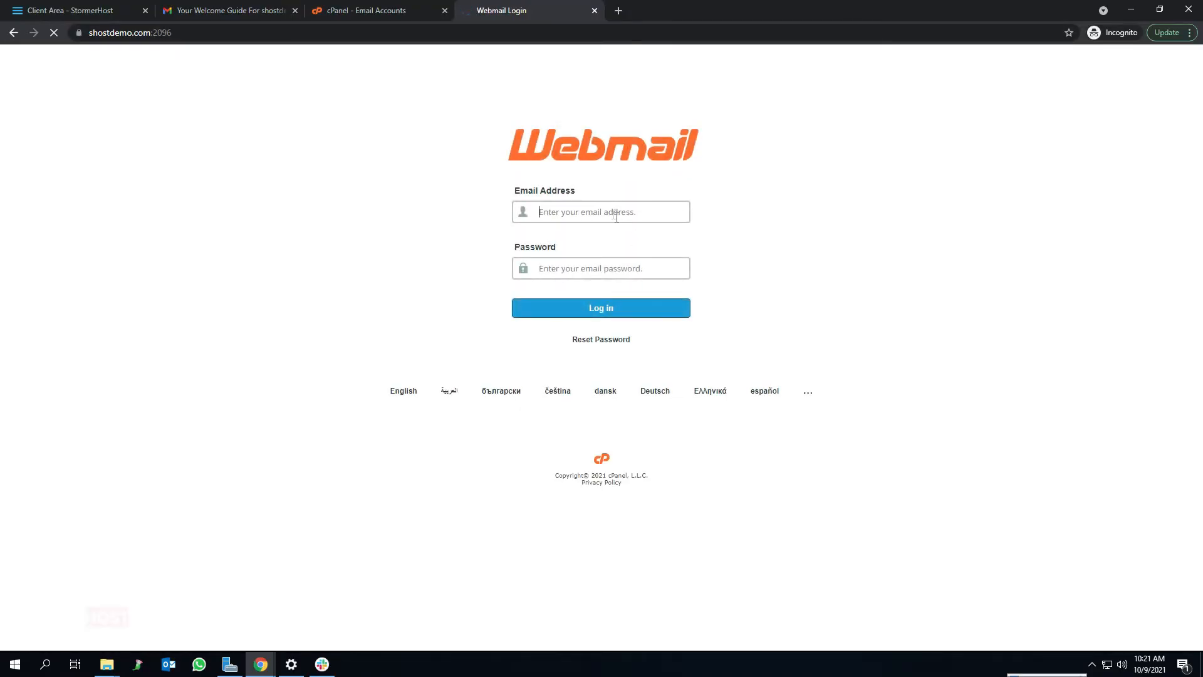
left_click(601, 212)
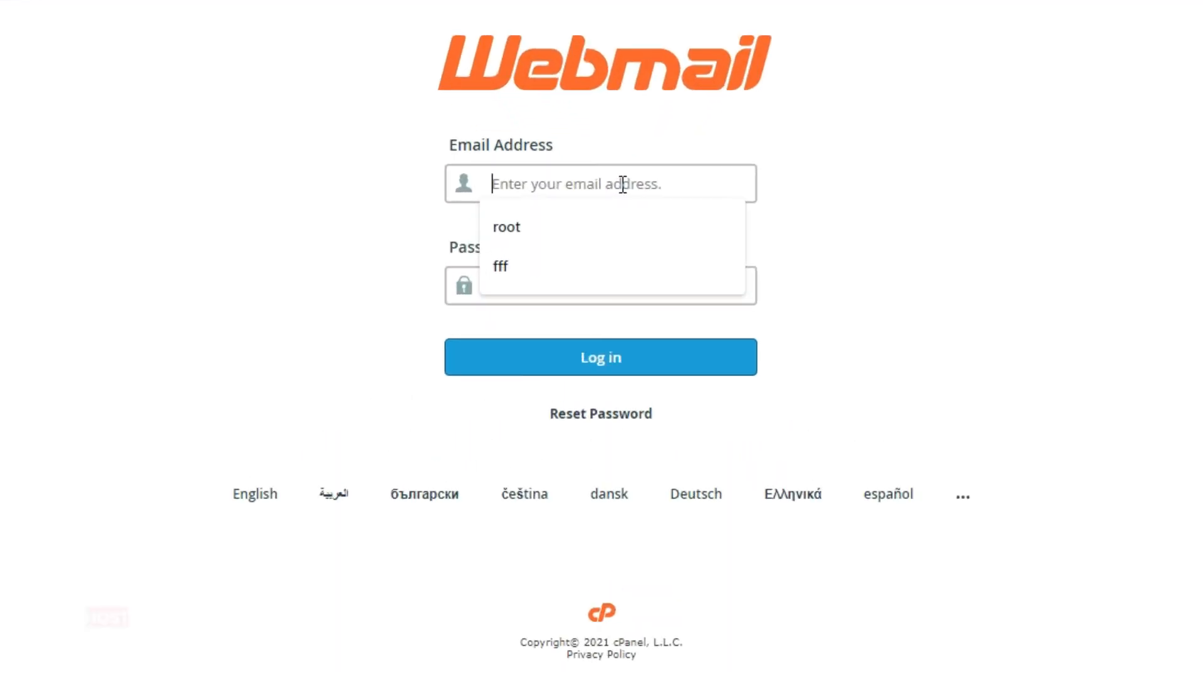
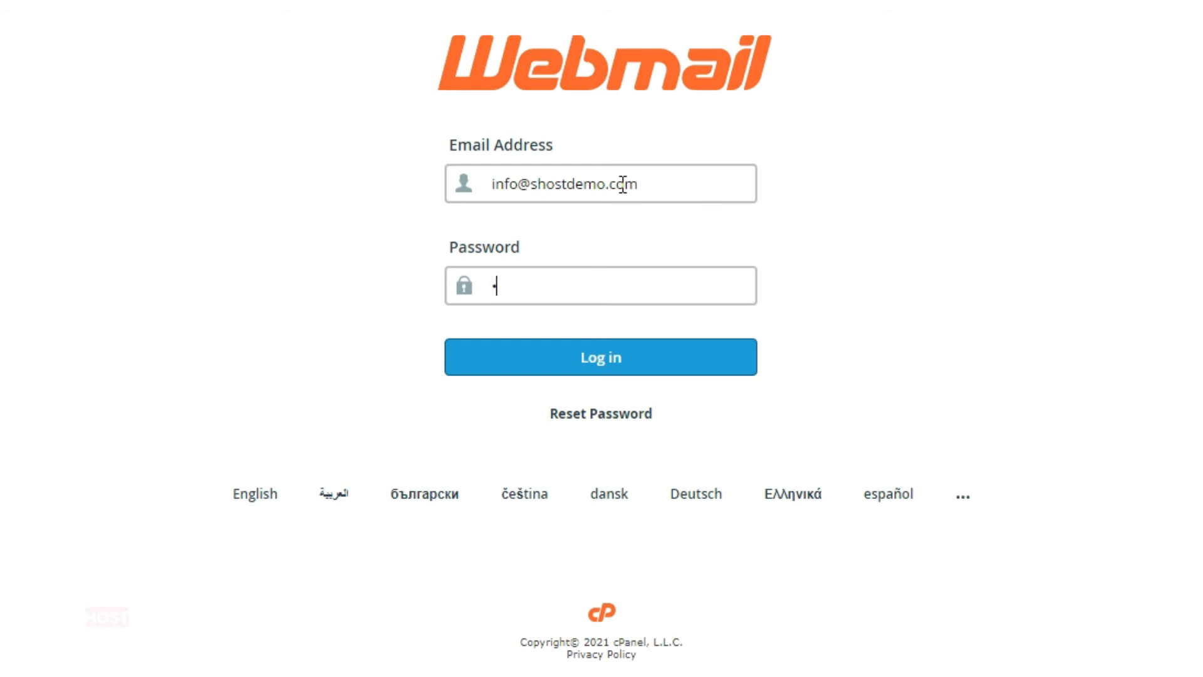
type("password")
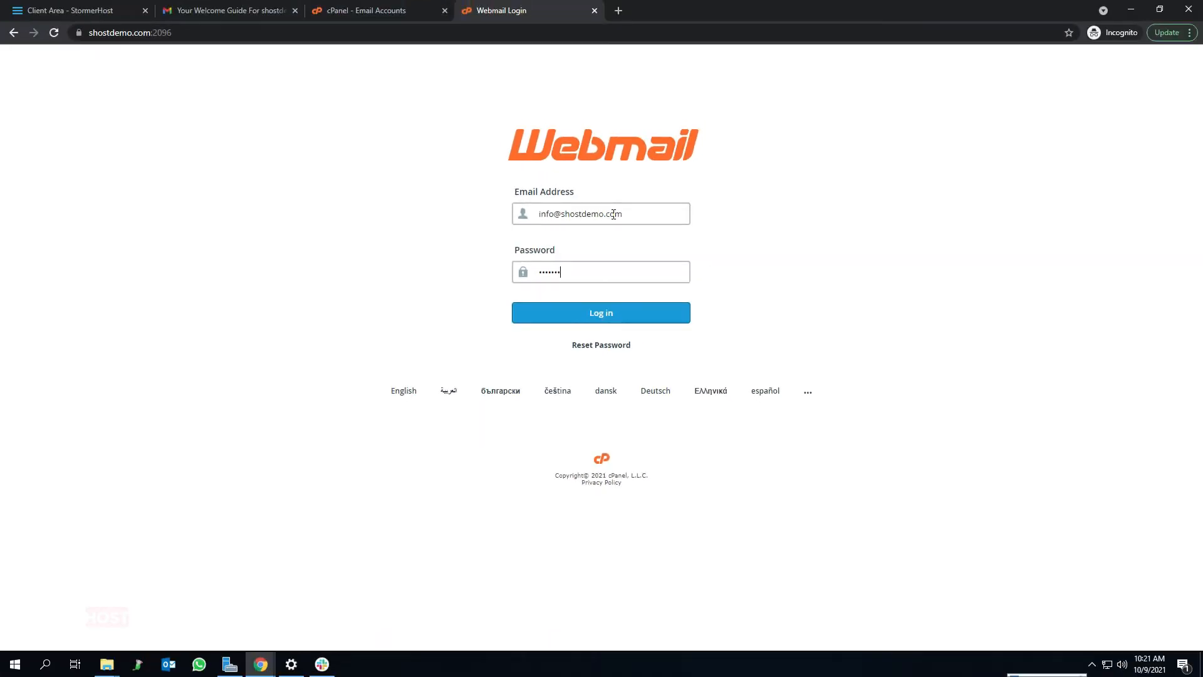
type("password")
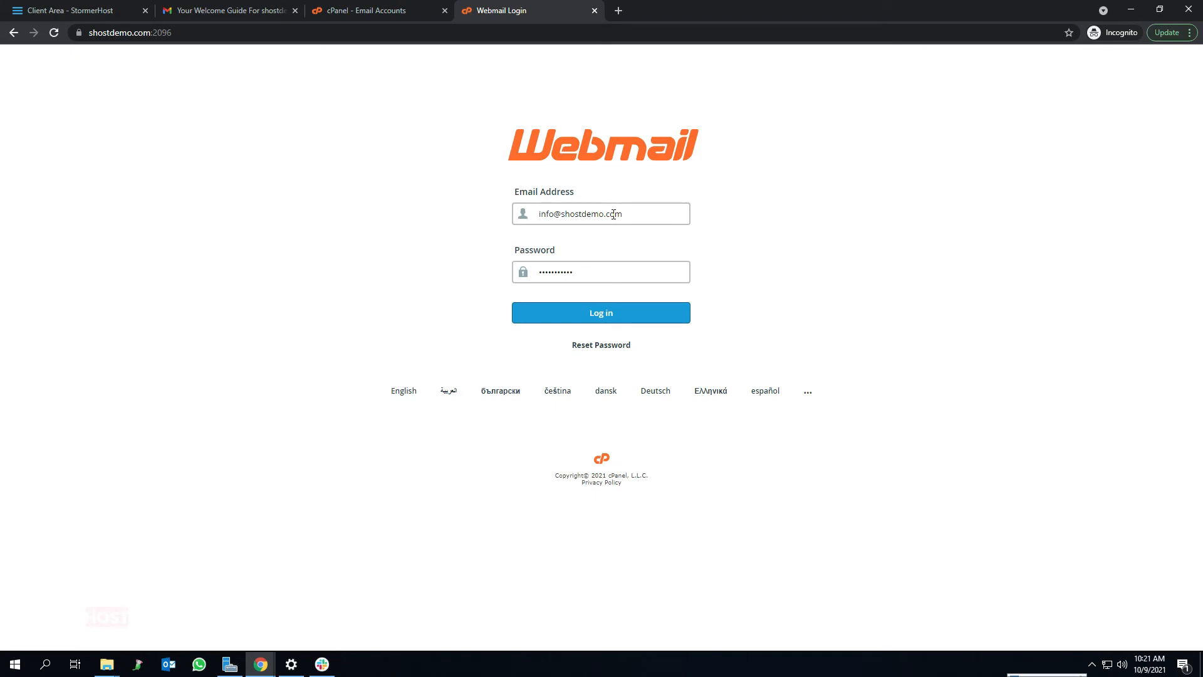
left_click(601, 312)
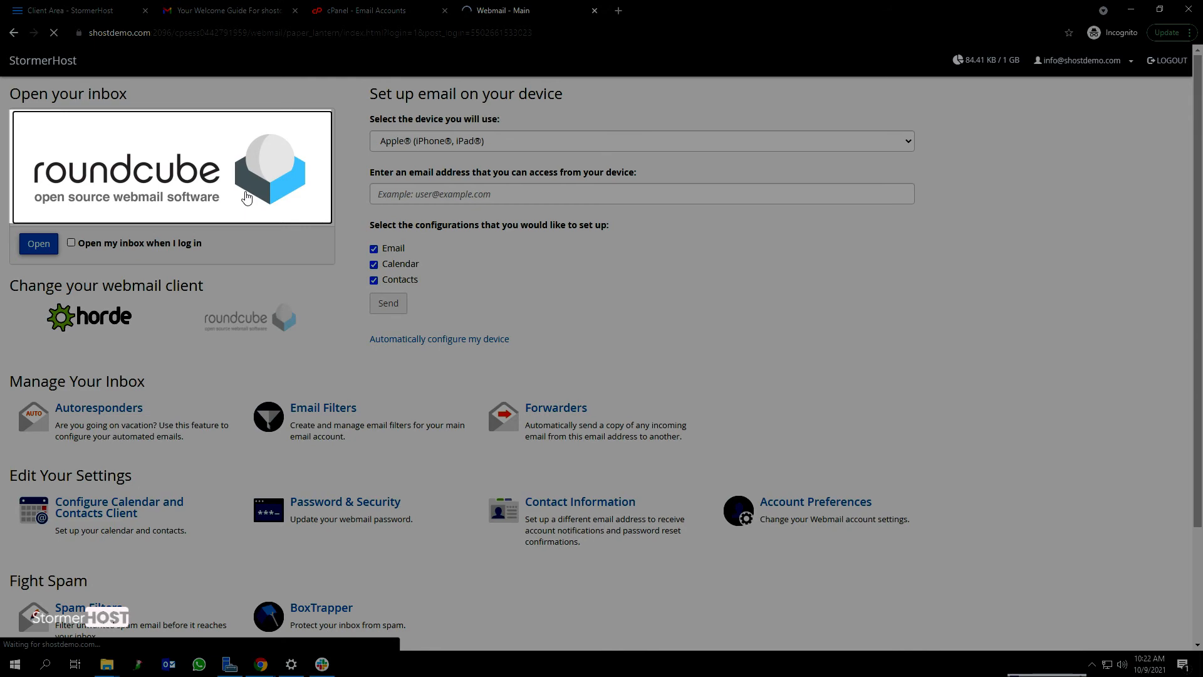
- Open Roundcube and read the cPanel client configuration settings message
left_click(37, 243)
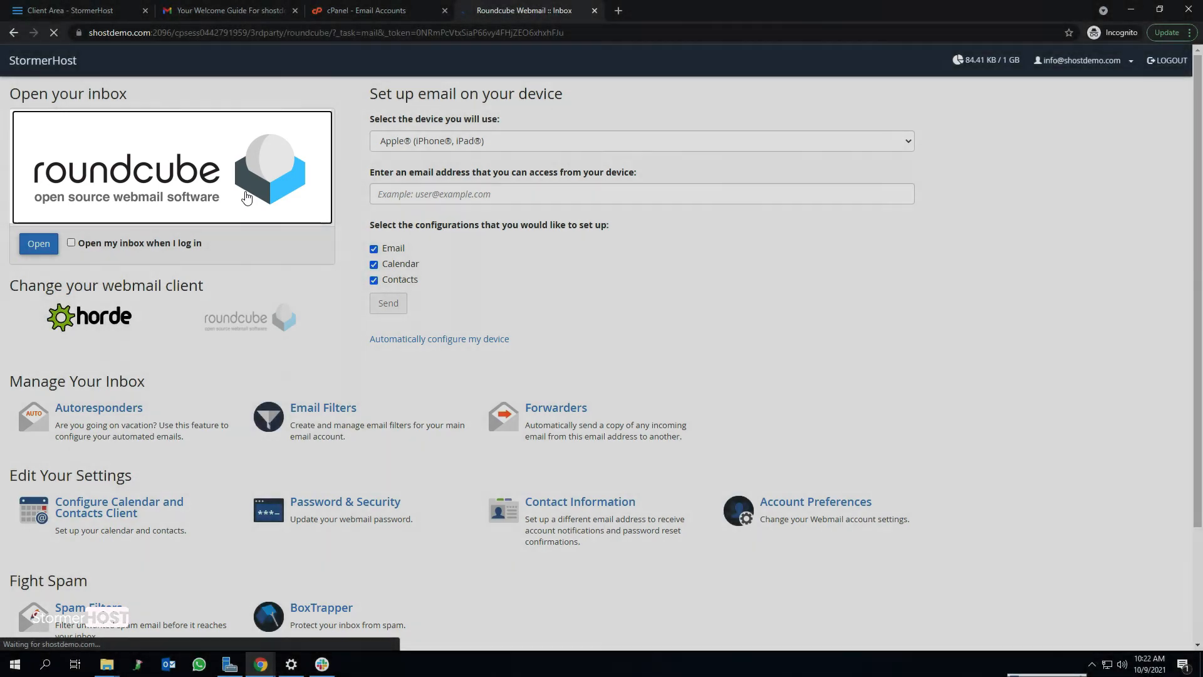
left_click(39, 243)
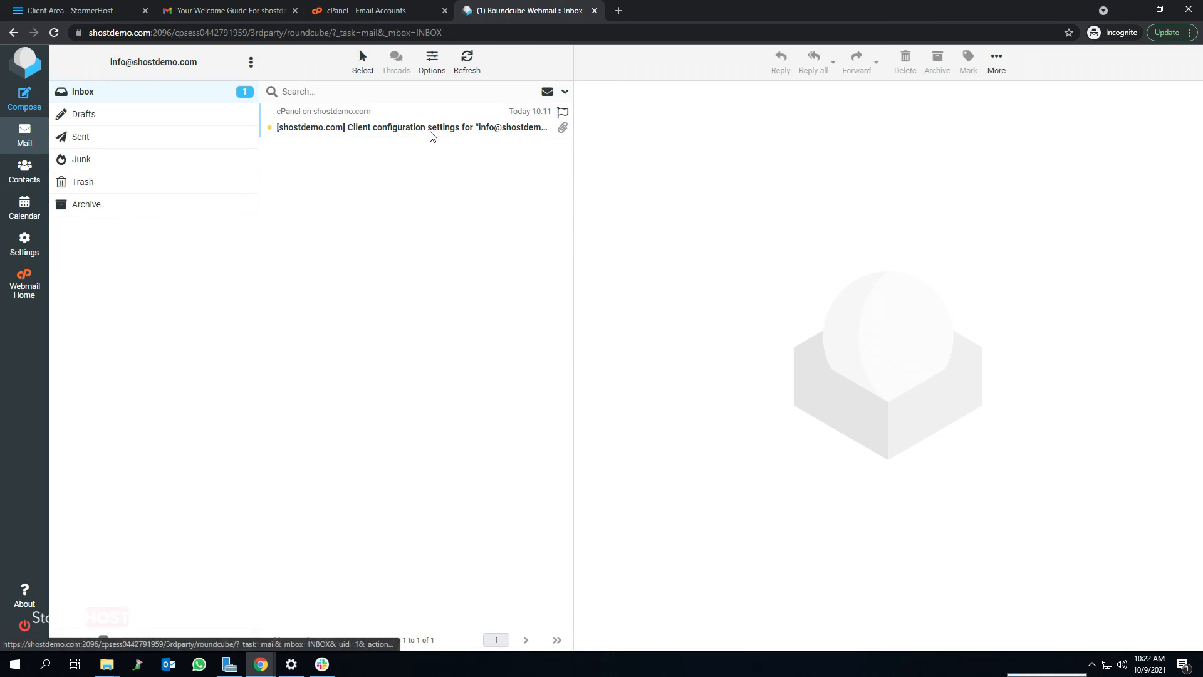
left_click(411, 127)
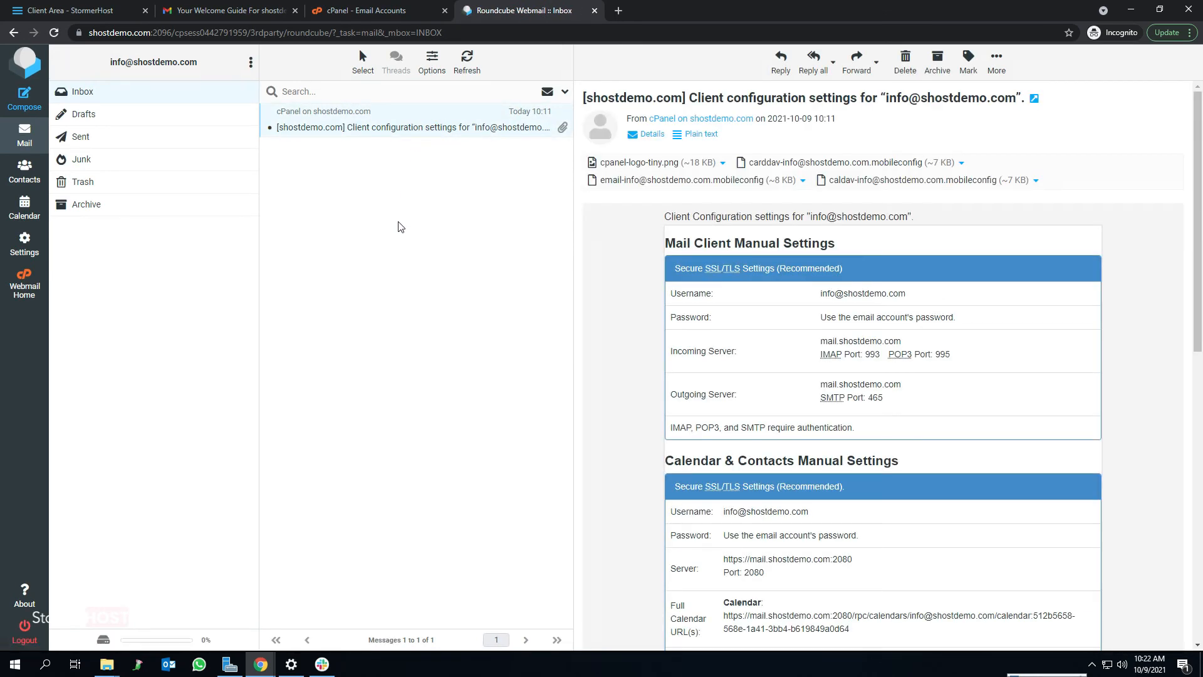